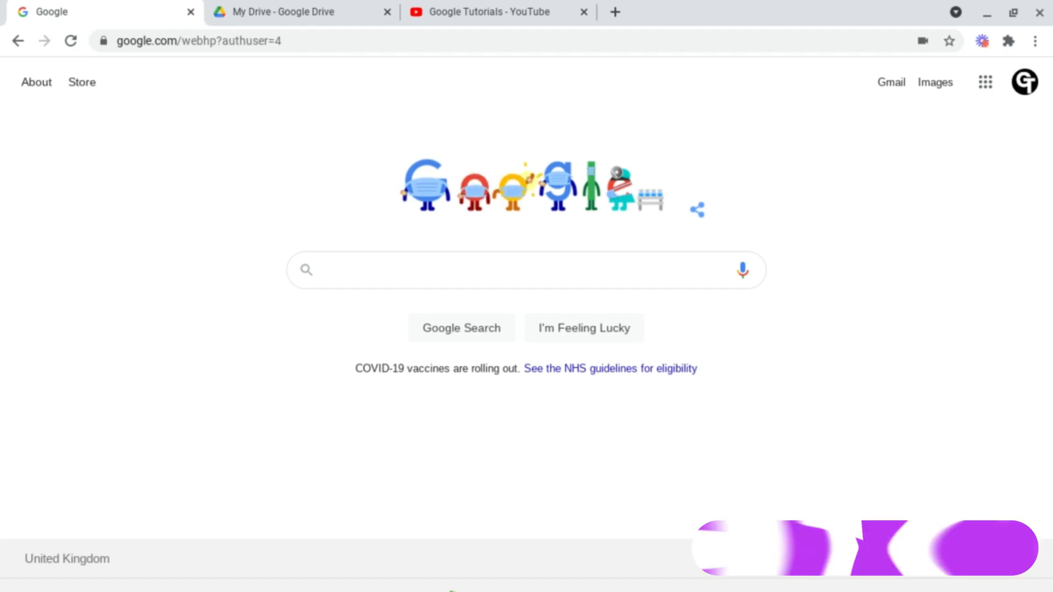
# Put the Google Drive tab into a new tab group via its context menu.
pyautogui.rightClick(101, 11)
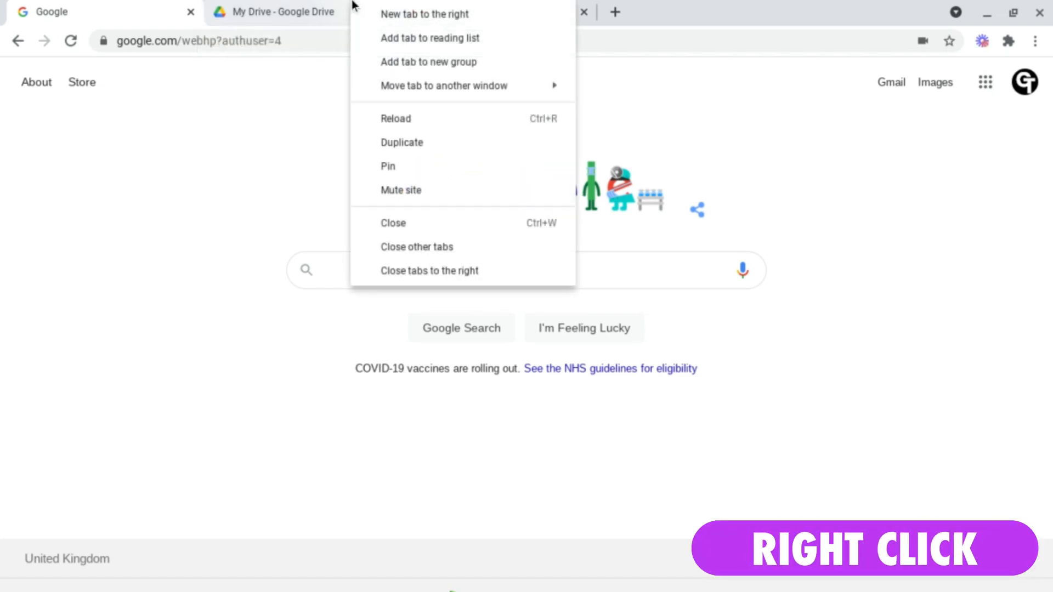
pyautogui.moveTo(430, 37)
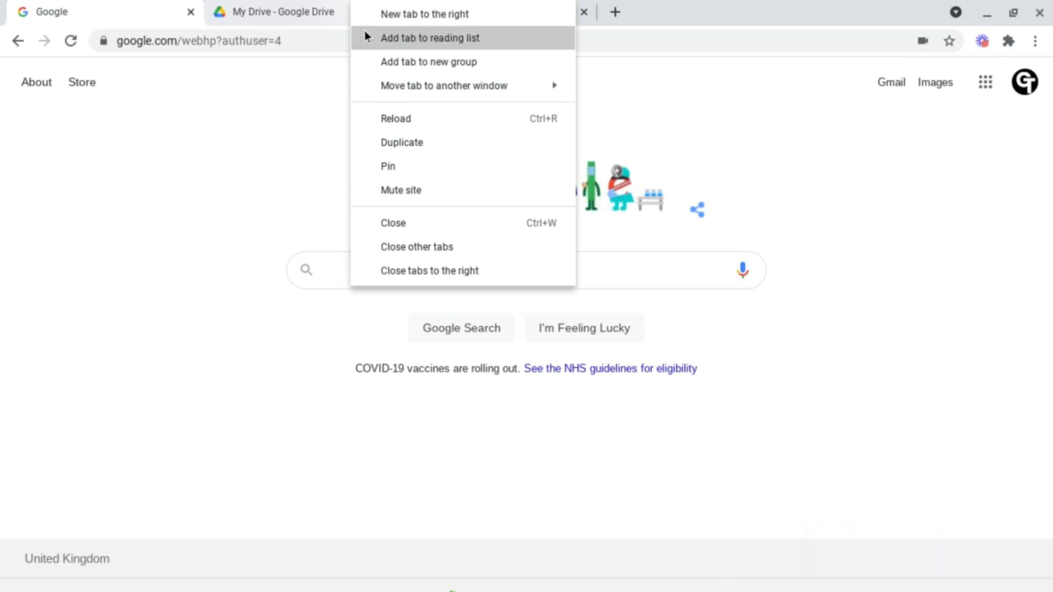
pyautogui.click(429, 62)
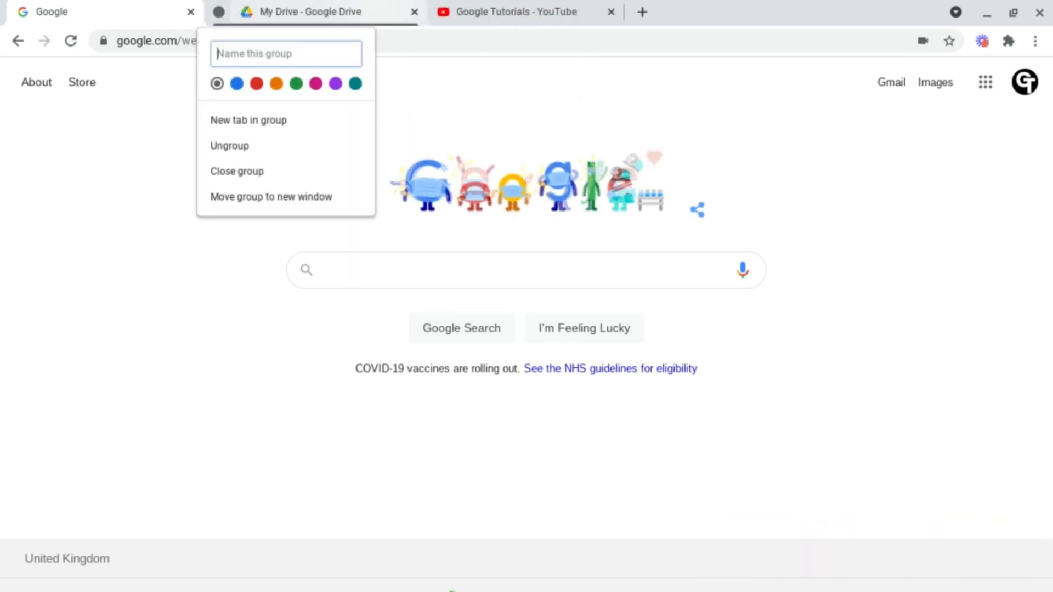
# Name the group 'Folder 1' and set its colour to purple.
pyautogui.write('Folder 1')
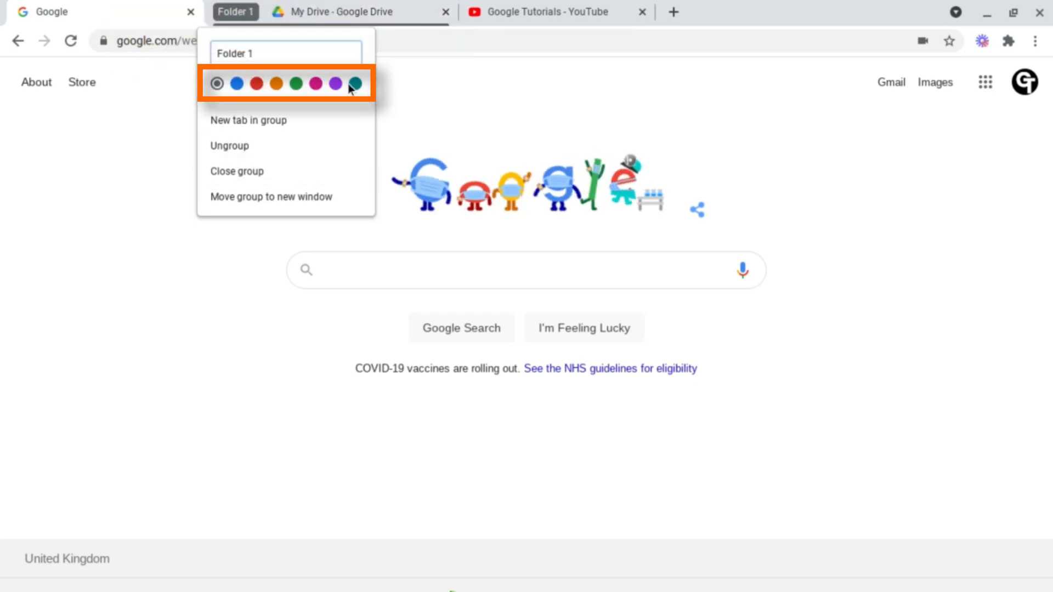
pyautogui.click(334, 84)
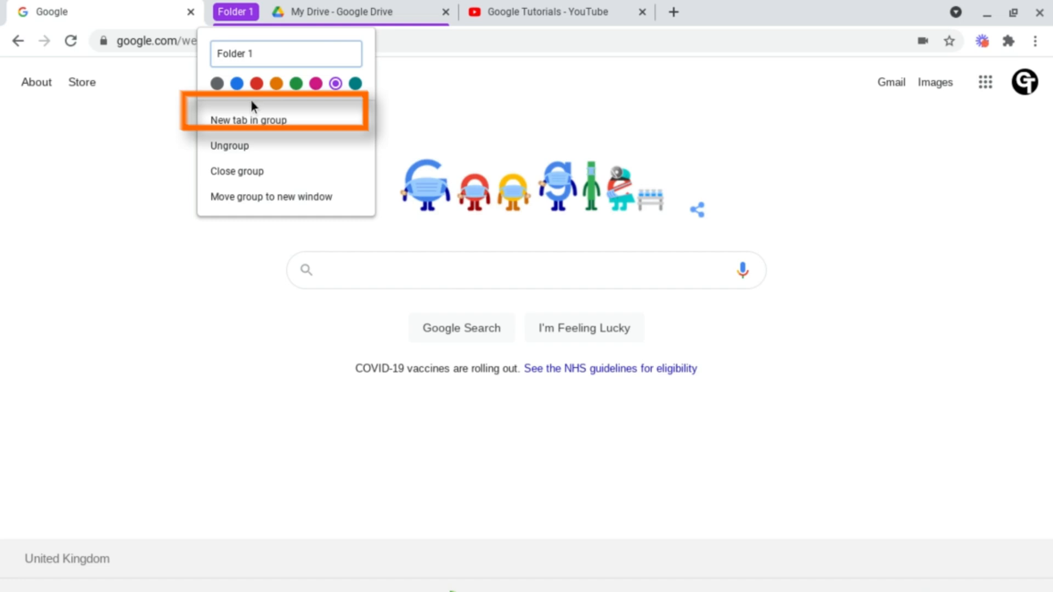